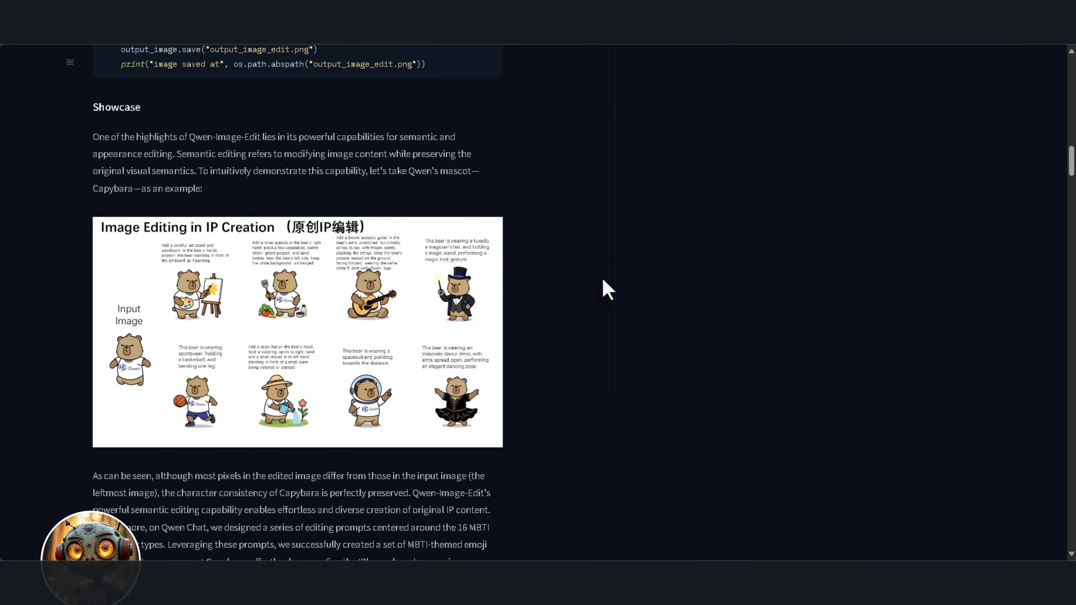
Scroll down through the workflow to reach the Load Image node for ogre king.webp.
{"action": "scroll", "scroll_direction": "down", "scroll_amount": 3}
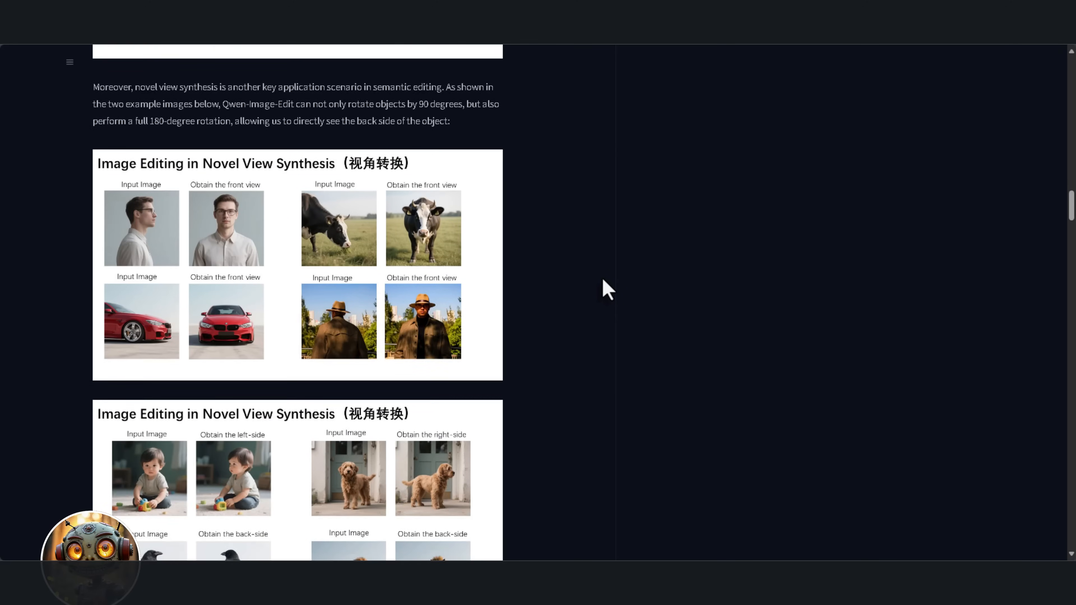
{"action": "scroll", "scroll_direction": "down", "scroll_amount": 3}
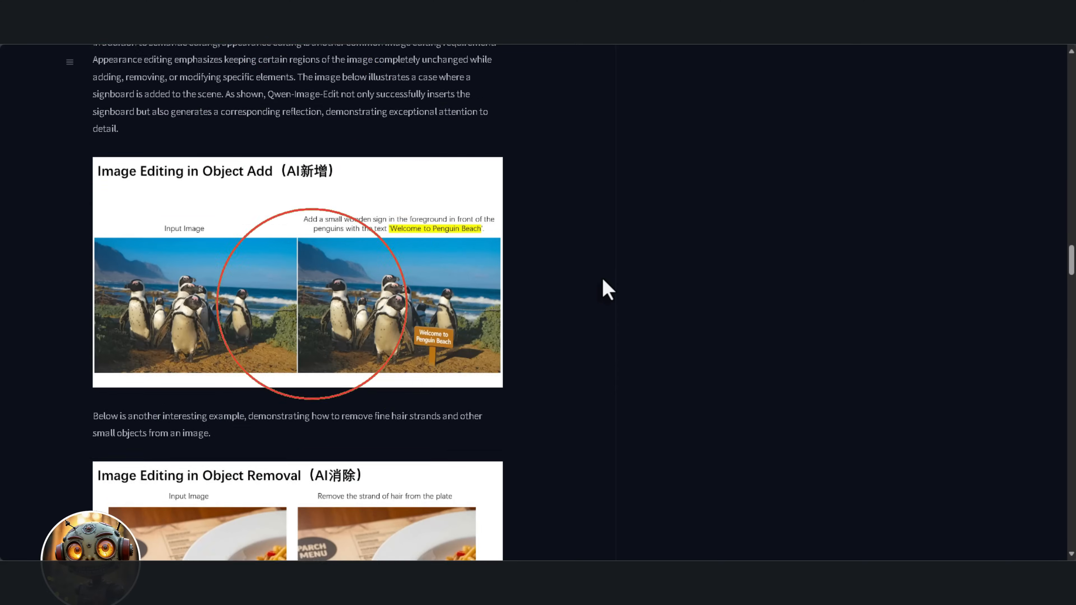
{"action": "scroll", "scroll_direction": "down", "scroll_amount": 3}
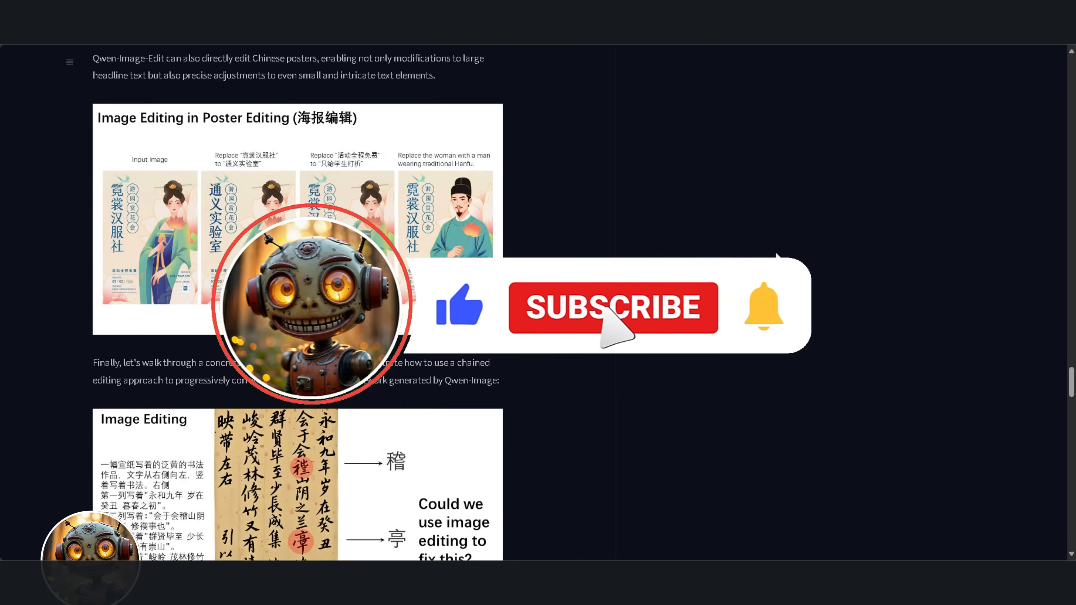
{"action": "scroll", "scroll_direction": "down", "scroll_amount": 3}
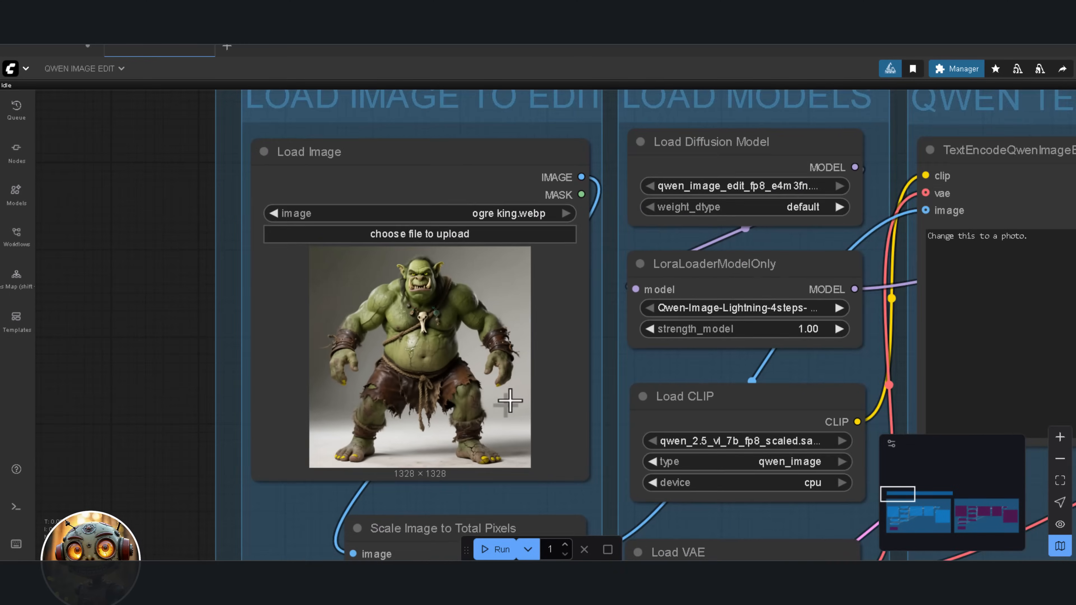
Scroll to the TextEncodeQwenImageEdit box holding the ogre-on-wooden-chair-with-crown prompt.
{"action": "scroll", "scroll_direction": "down", "scroll_amount": 3}
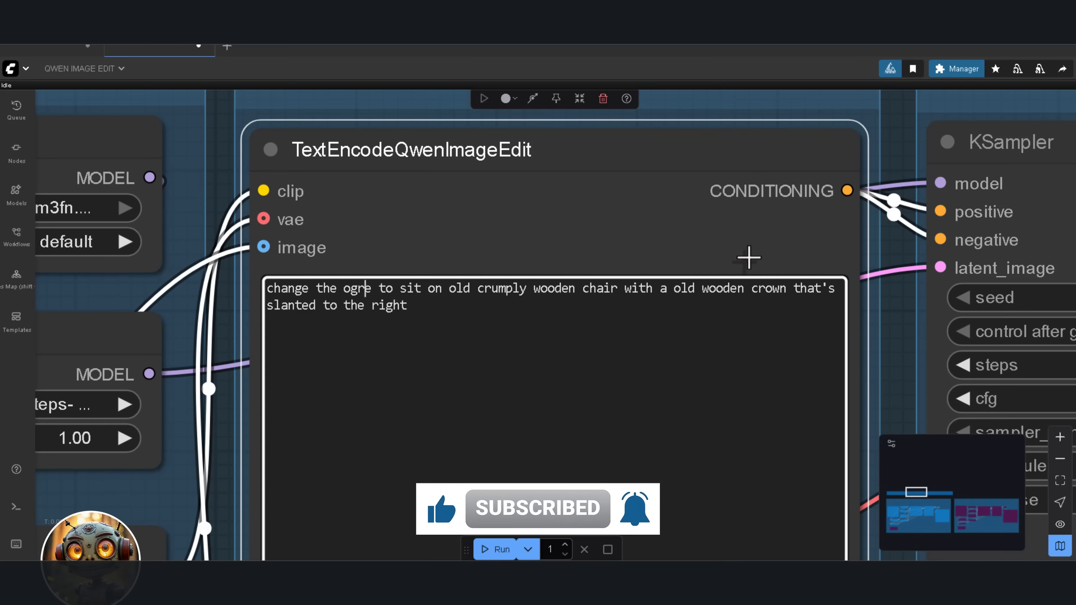
{"action": "scroll", "scroll_direction": "down", "scroll_amount": 3}
{"action": "type", "text": "on his head, the wooden  "}
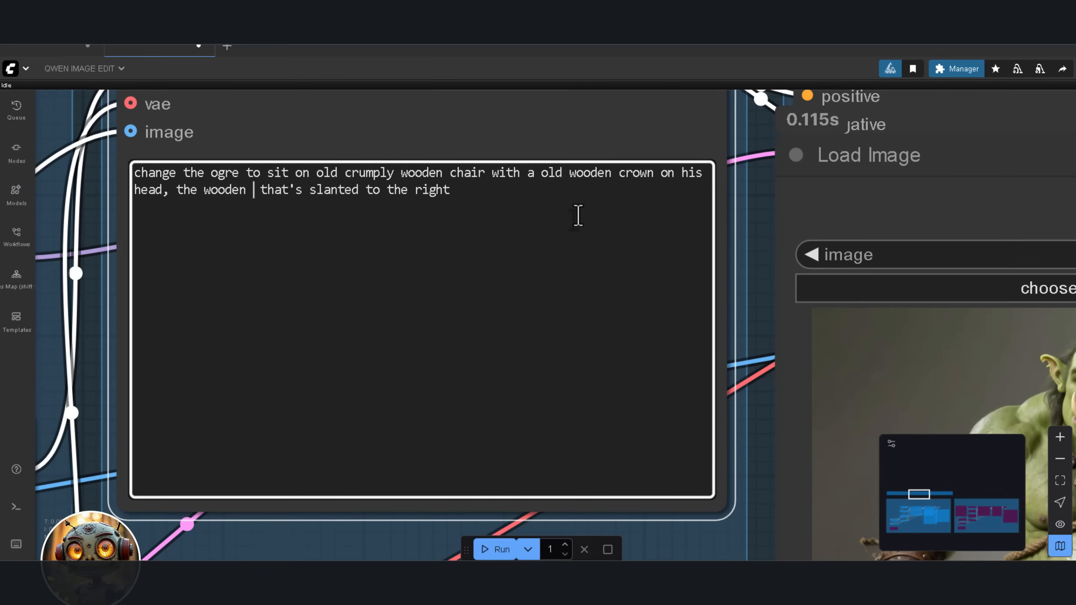
Add the word 'crown' so the prompt places the slanted wooden crown on his head.
{"action": "type", "text": "crown"}
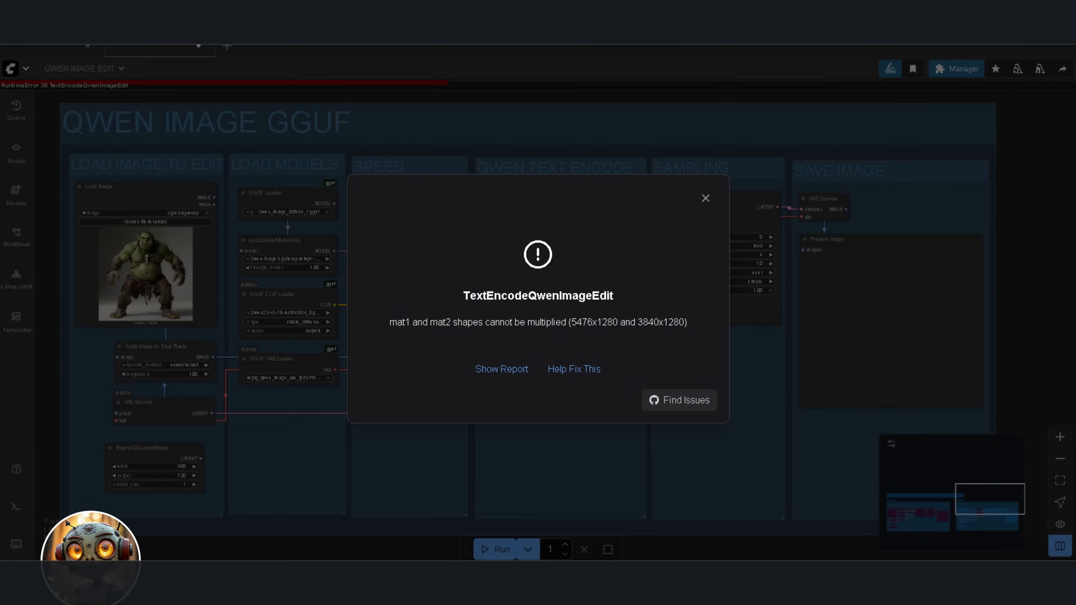
{"action": "mouse_move", "coordinate": [744, 286]}
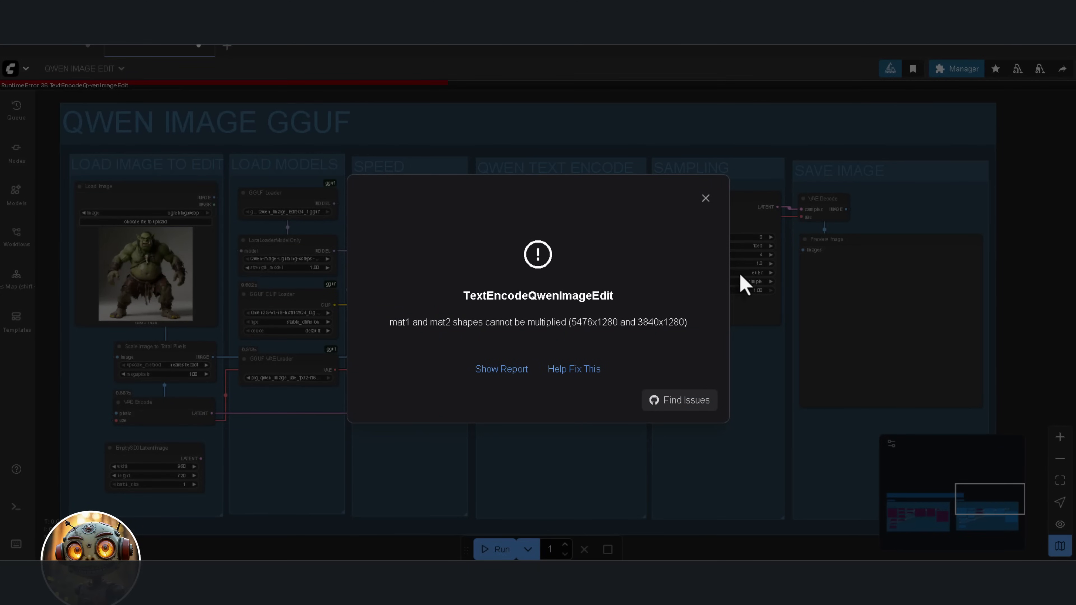
Dismiss the TextEncodeQwenImageEdit shape-mismatch error dialog.
{"action": "left_click", "coordinate": [705, 198]}
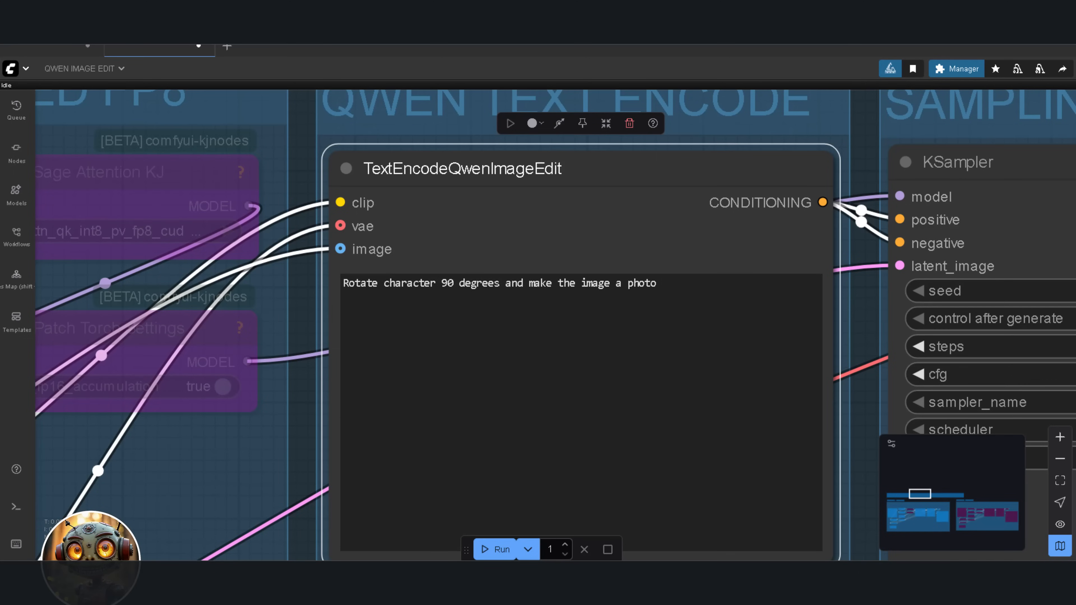
Scroll to the text encode box with the 'Rotate character 90 degrees' photo prompt.
{"action": "scroll", "scroll_direction": "down", "scroll_amount": 3}
{"action": "type", "text": "change the image into a side profile of the"}
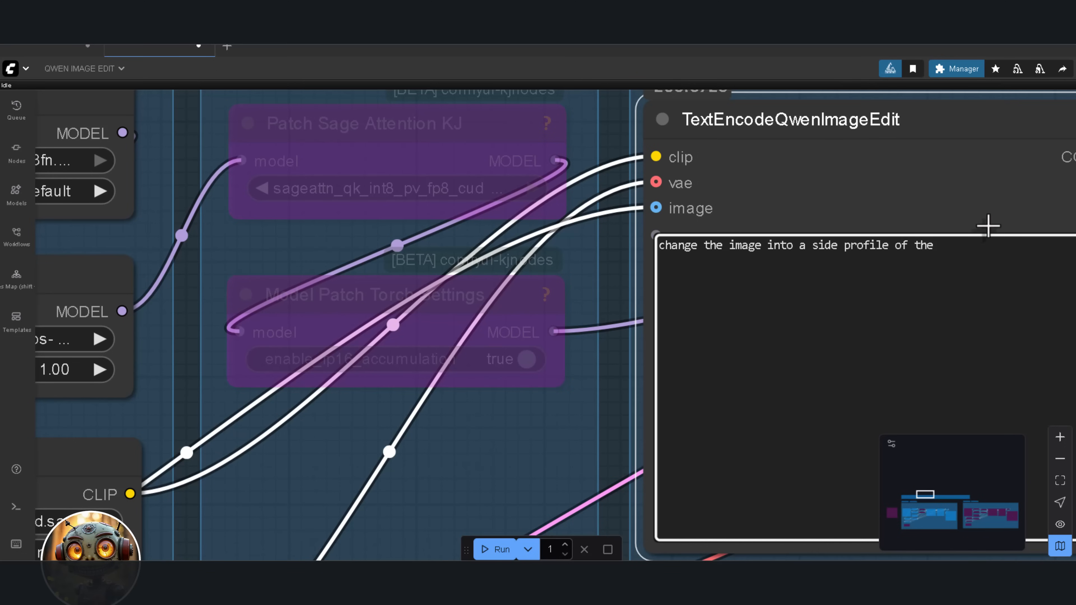
Continue typing the side-profile prompt with 'bo' in the text encode node.
{"action": "type", "text": "bo"}
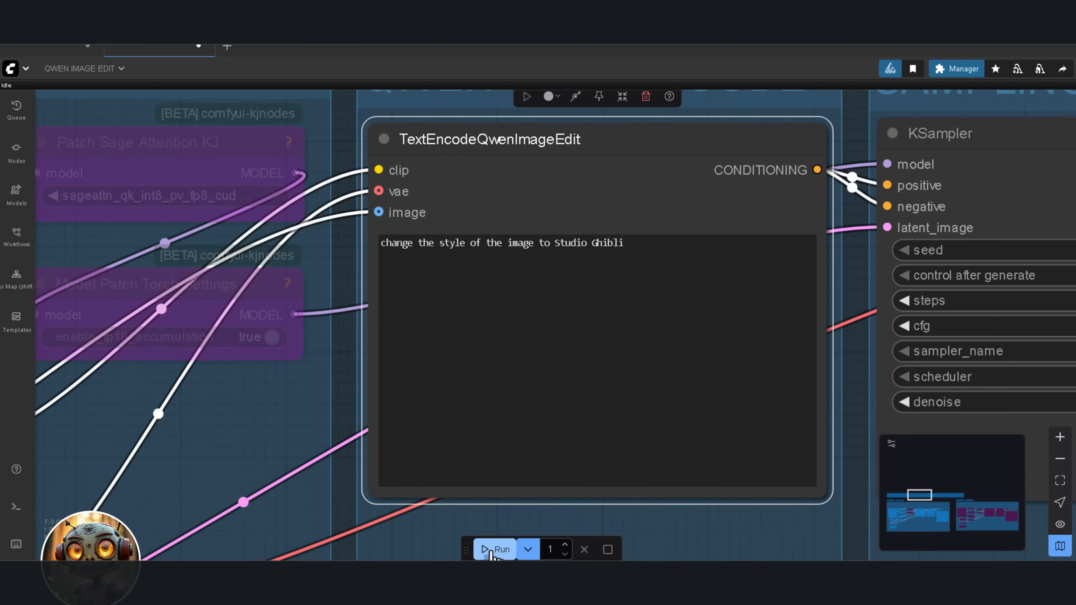
Run the Studio Ghibli edit and enlarge the Load Image node to compare input and result.
{"action": "left_click", "coordinate": [496, 549]}
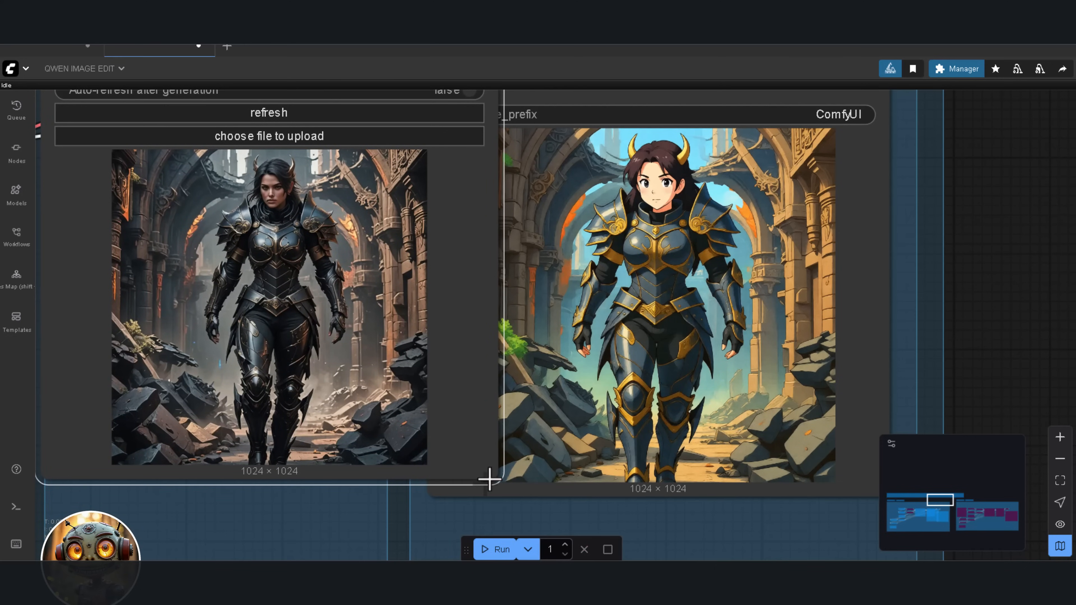
{"action": "left_click_drag", "start_coordinate": [489, 478], "coordinate": [501, 520]}
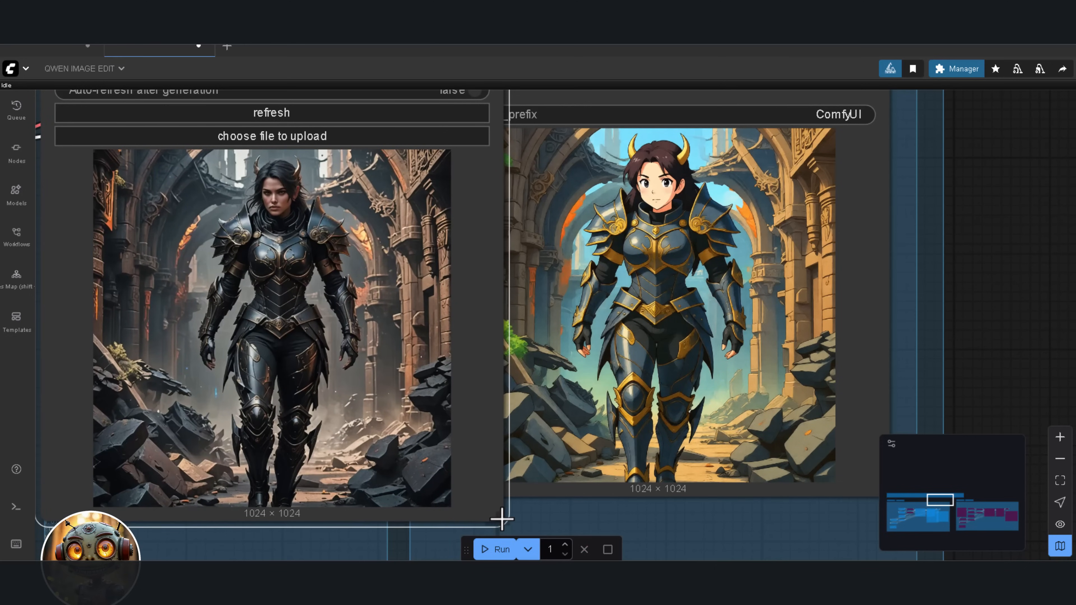
{"action": "mouse_move", "coordinate": [925, 280]}
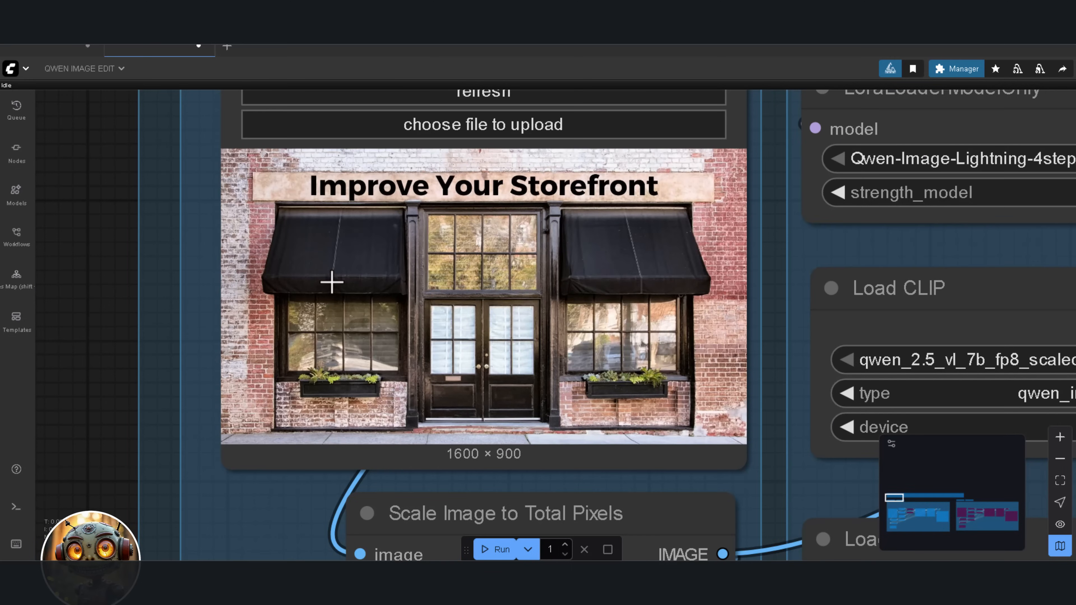
{"action": "mouse_move", "coordinate": [269, 288]}
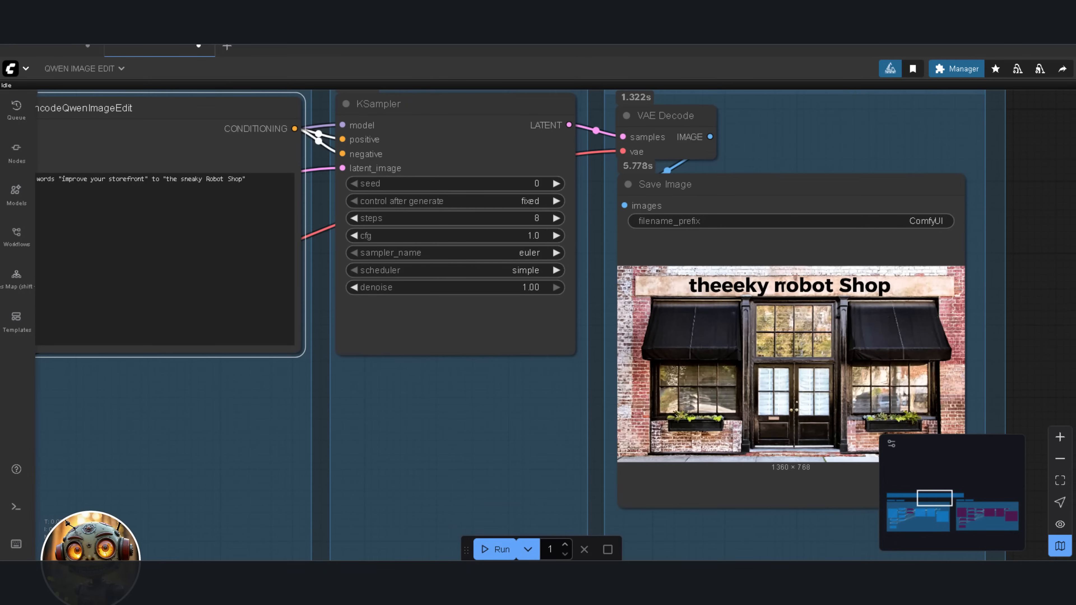
Select the sign-replacement prompt and pick out one word to correct the Robot Shop name.
{"action": "triple_click", "coordinate": [137, 179]}
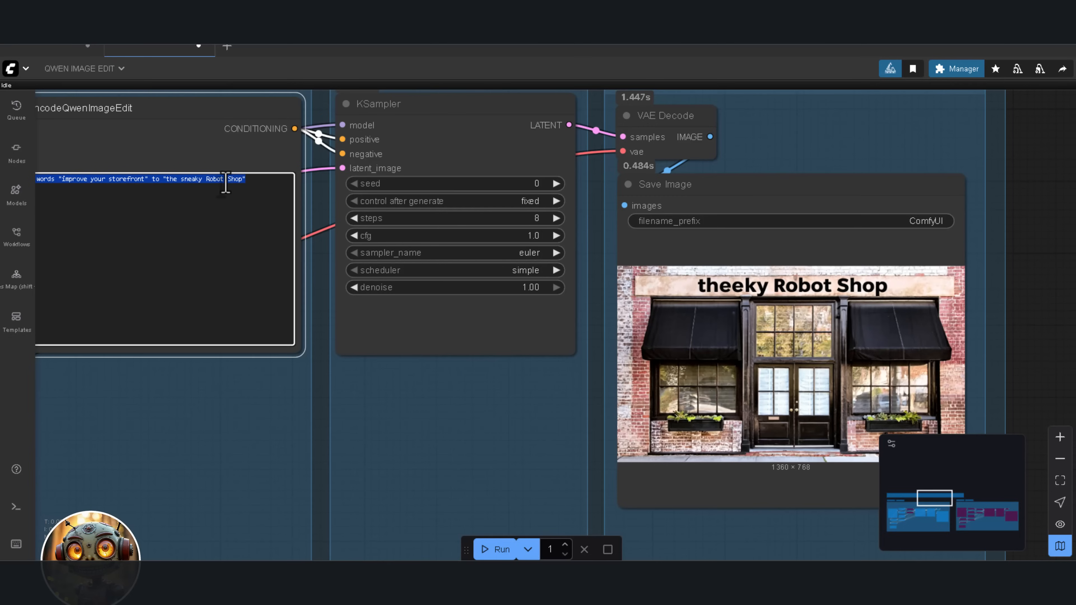
{"action": "double_click", "coordinate": [216, 180]}
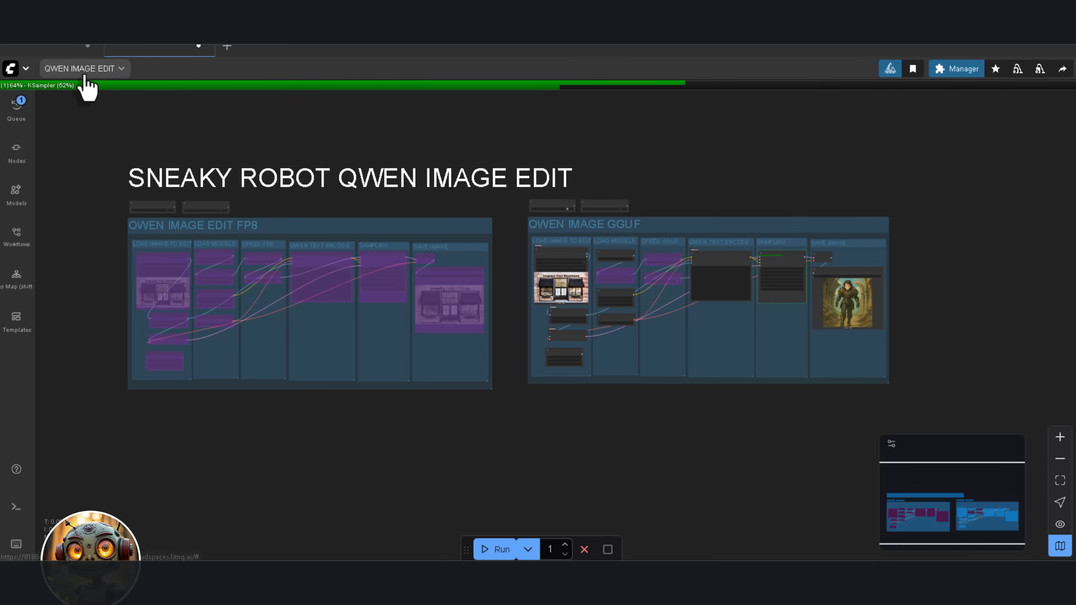
{"action": "left_click", "coordinate": [10, 68]}
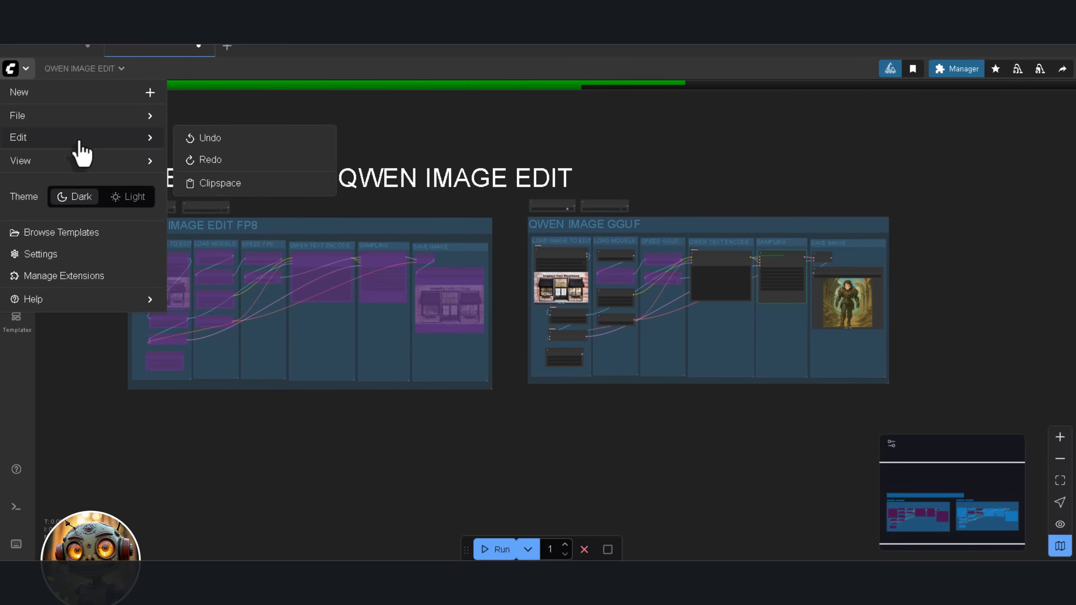
{"action": "left_click", "coordinate": [40, 254]}
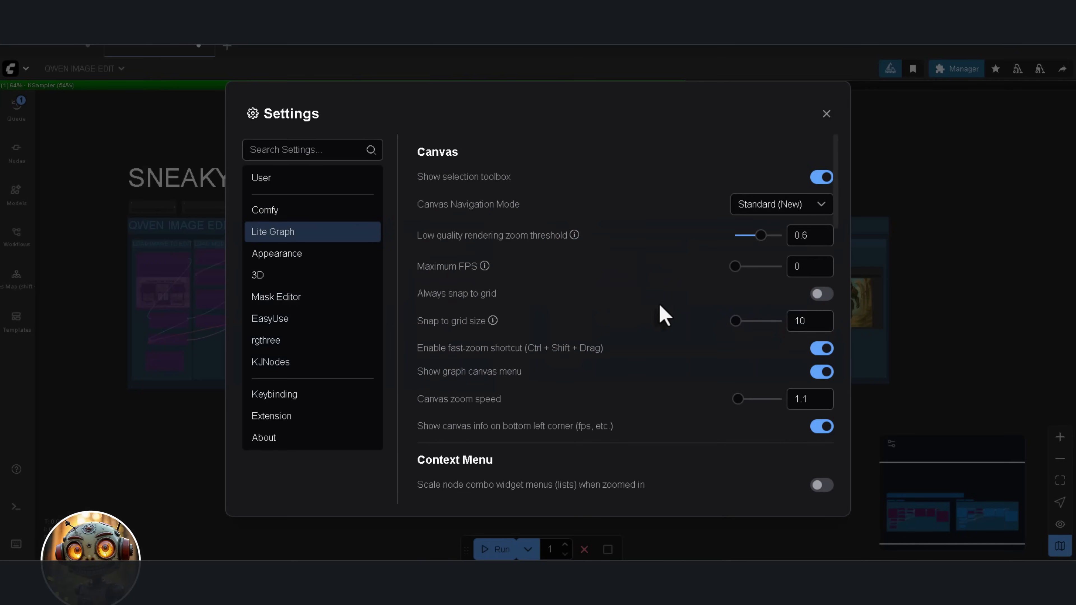
{"action": "left_click", "coordinate": [826, 113]}
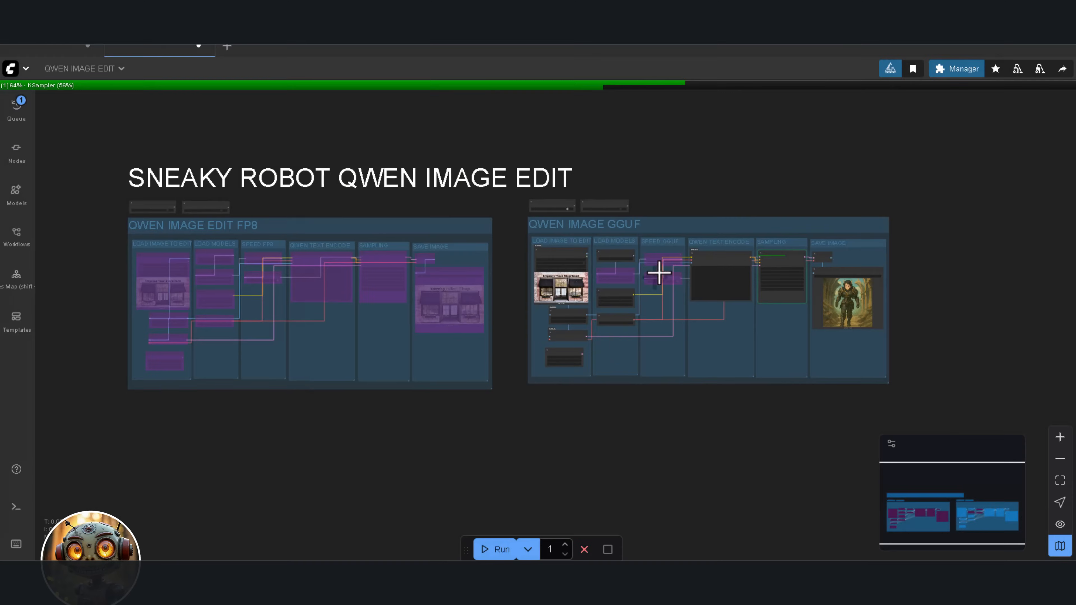